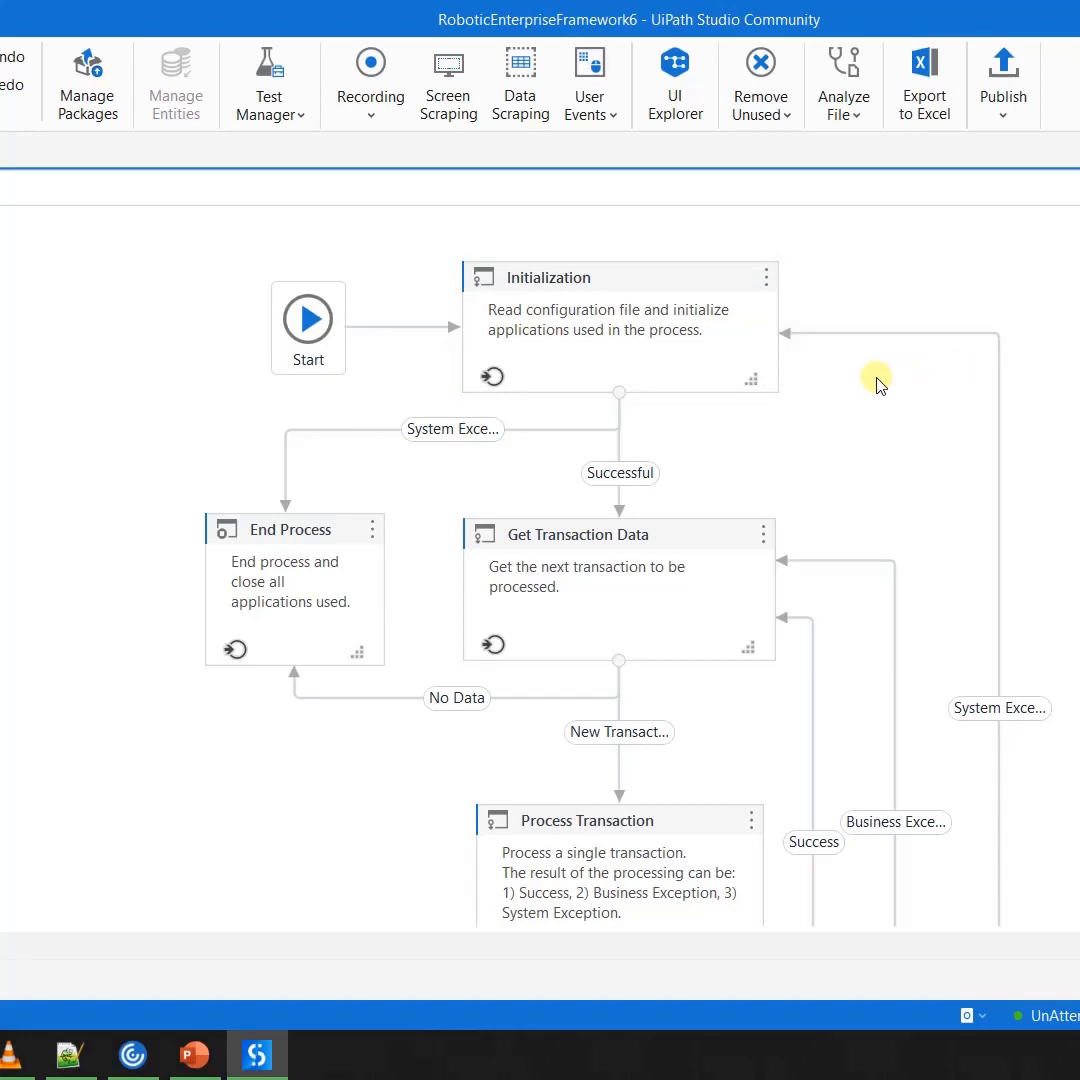
{"action": "mouse_move", "coordinate": [742, 860]}
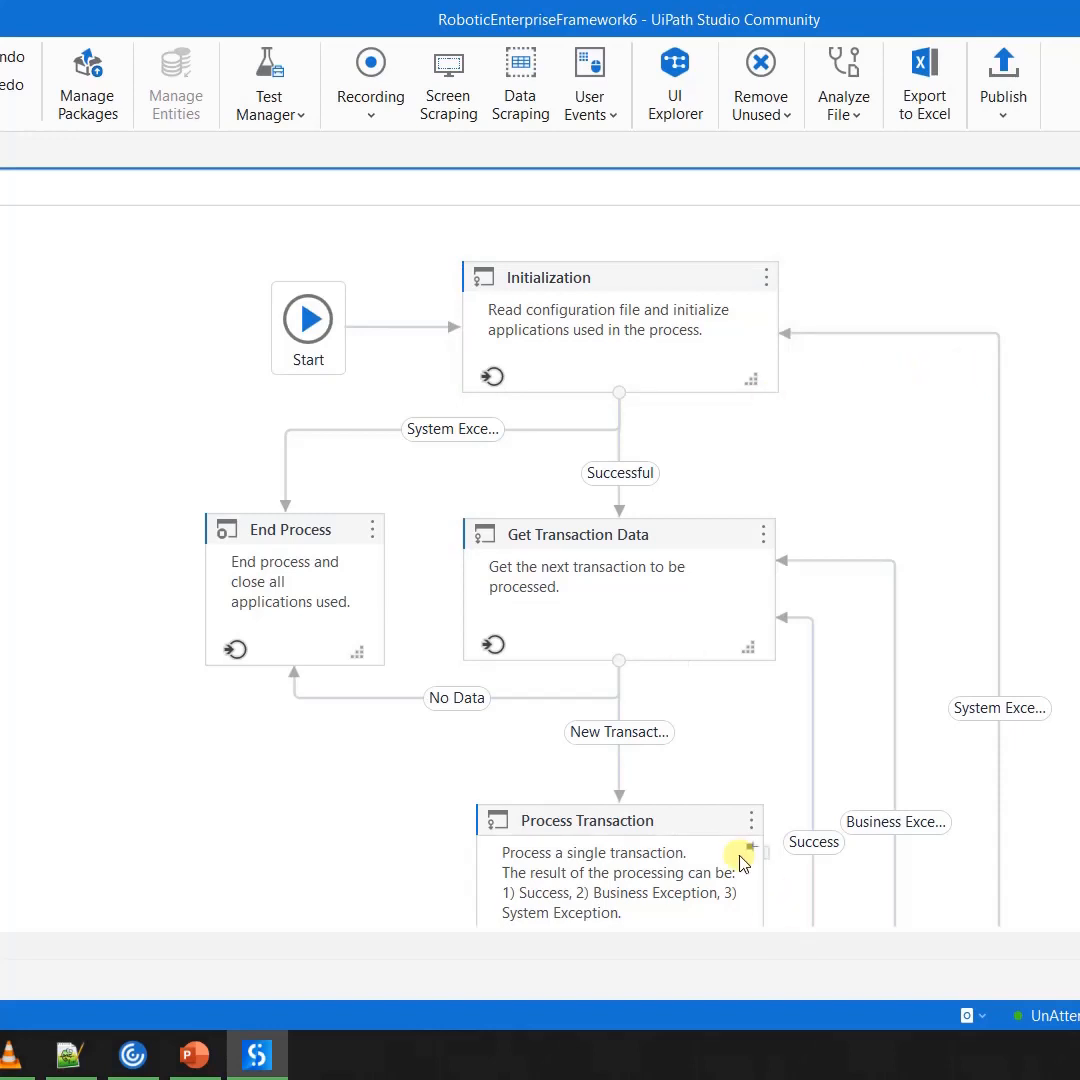
{"action": "mouse_move", "coordinate": [628, 288]}
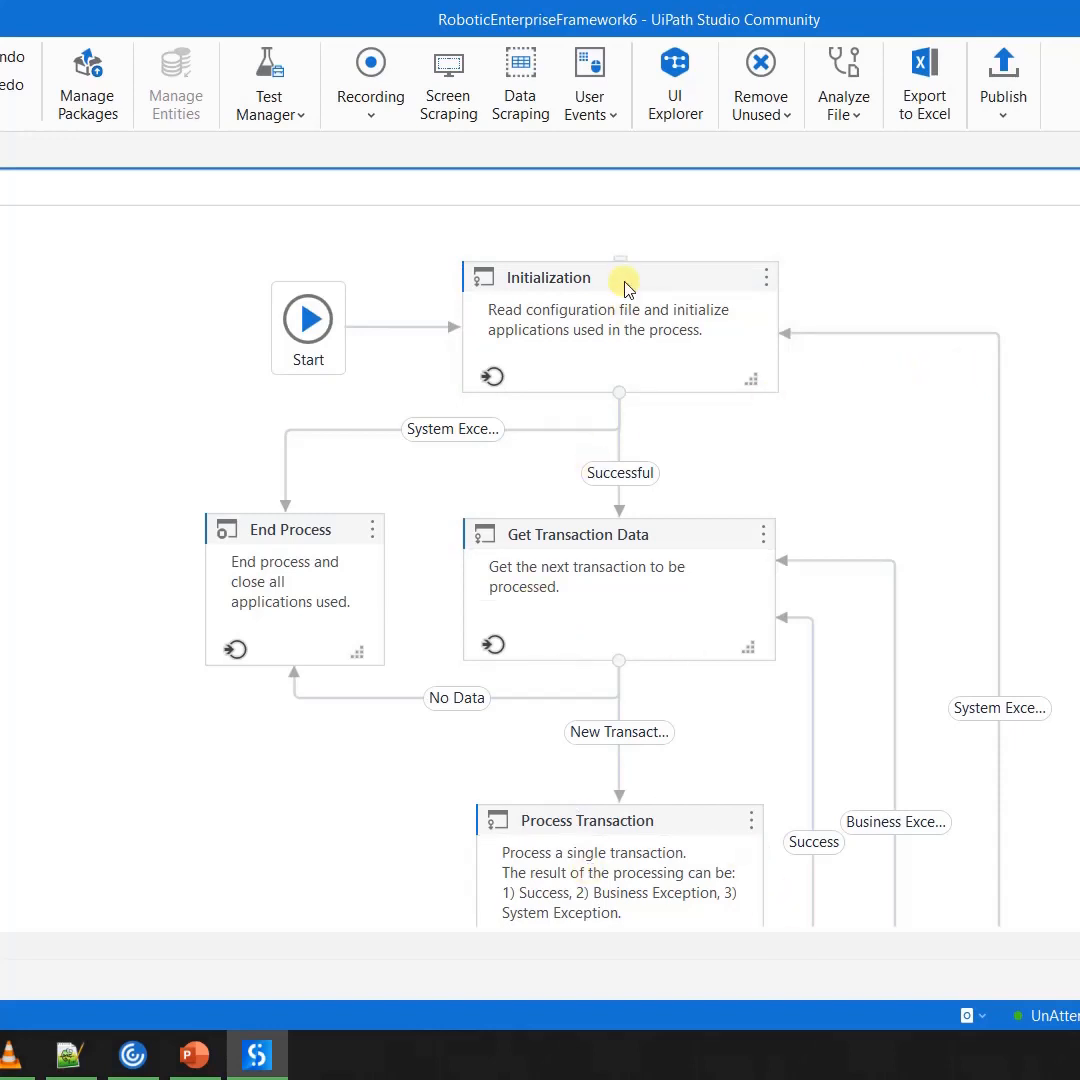
Enter the Initialization state and reveal the Invoke KillAllProcesses workflow (first run) activity
{"action": "double_click", "coordinate": [618, 276]}
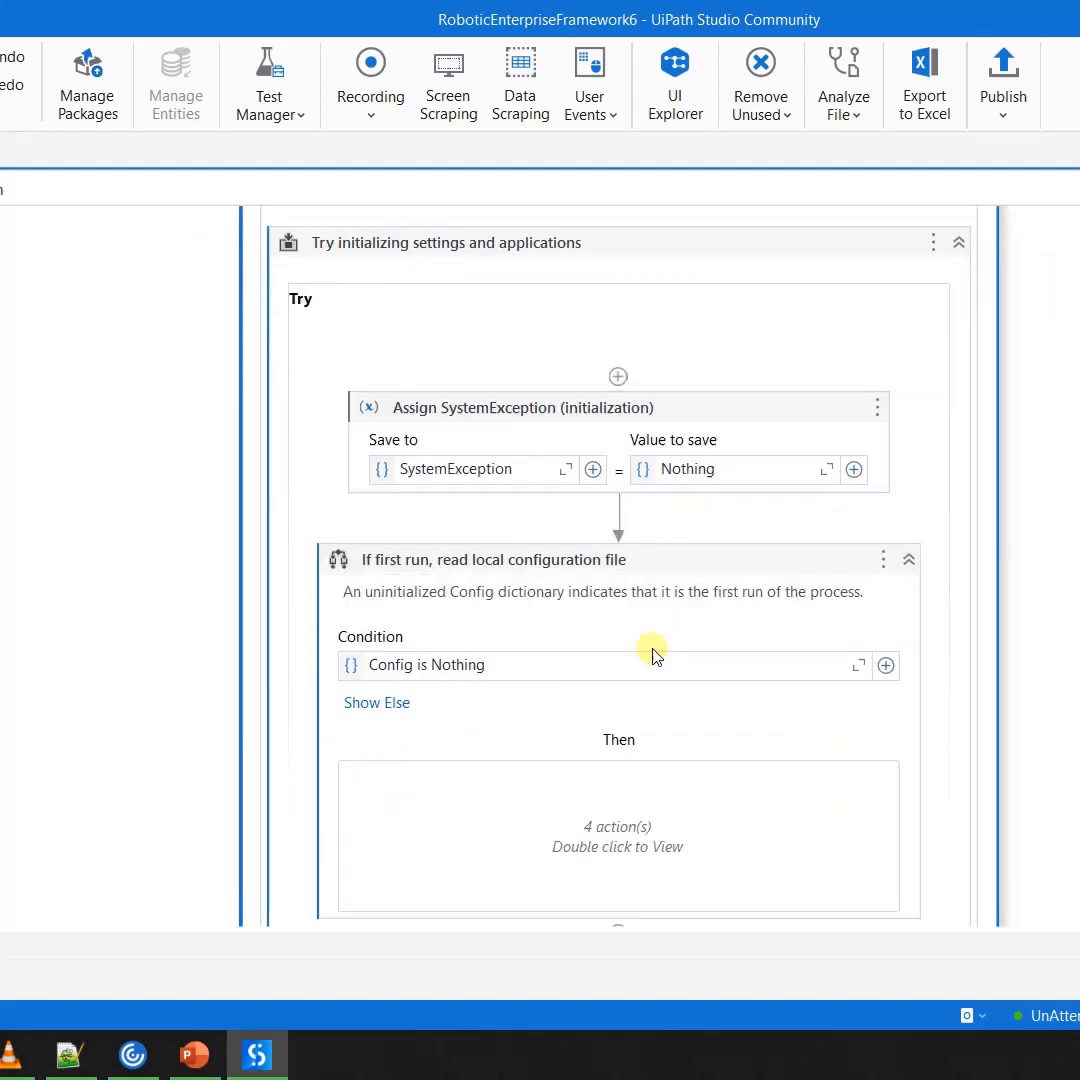
{"action": "scroll", "scroll_direction": "down", "scroll_amount": 3}
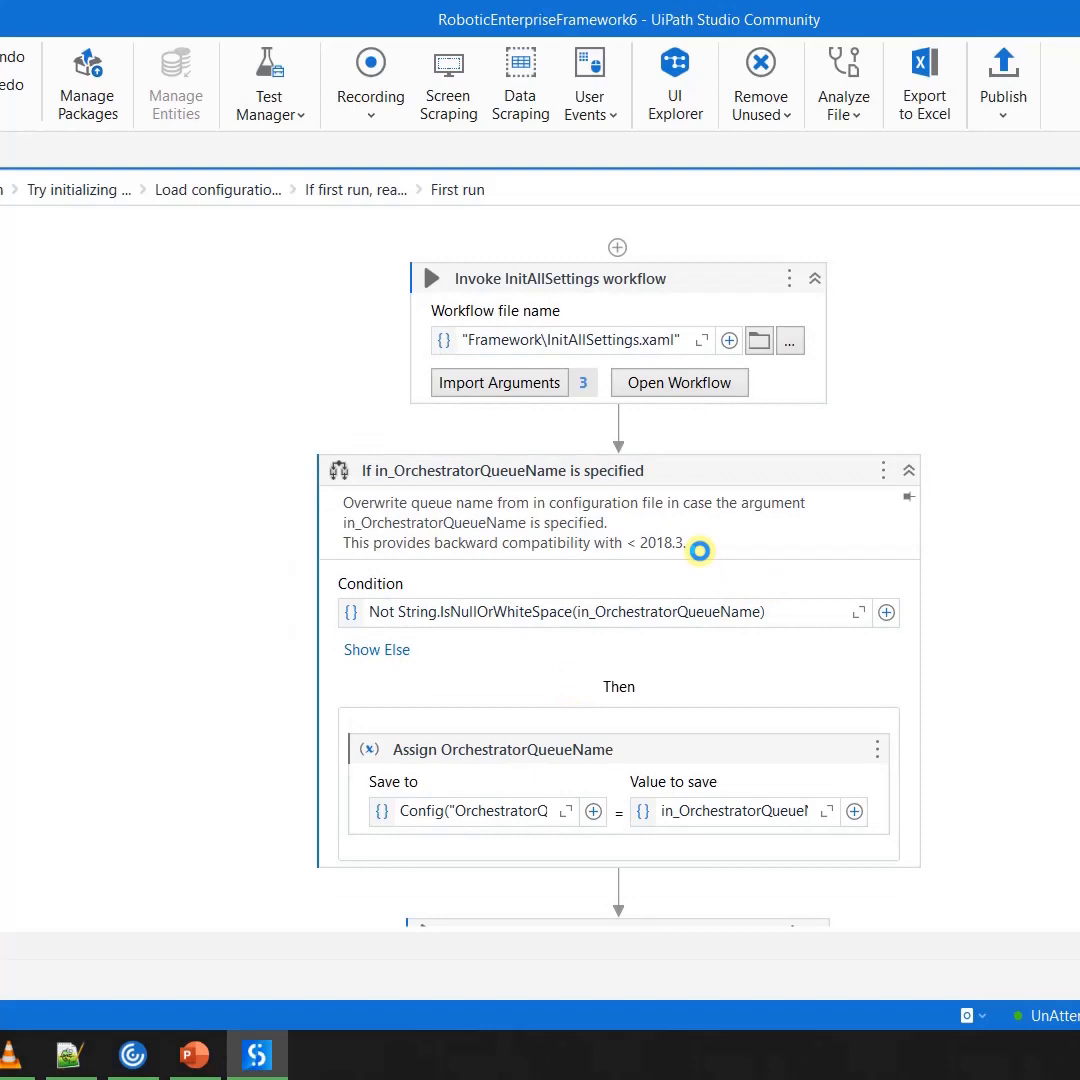
{"action": "scroll", "scroll_direction": "down", "scroll_amount": 3}
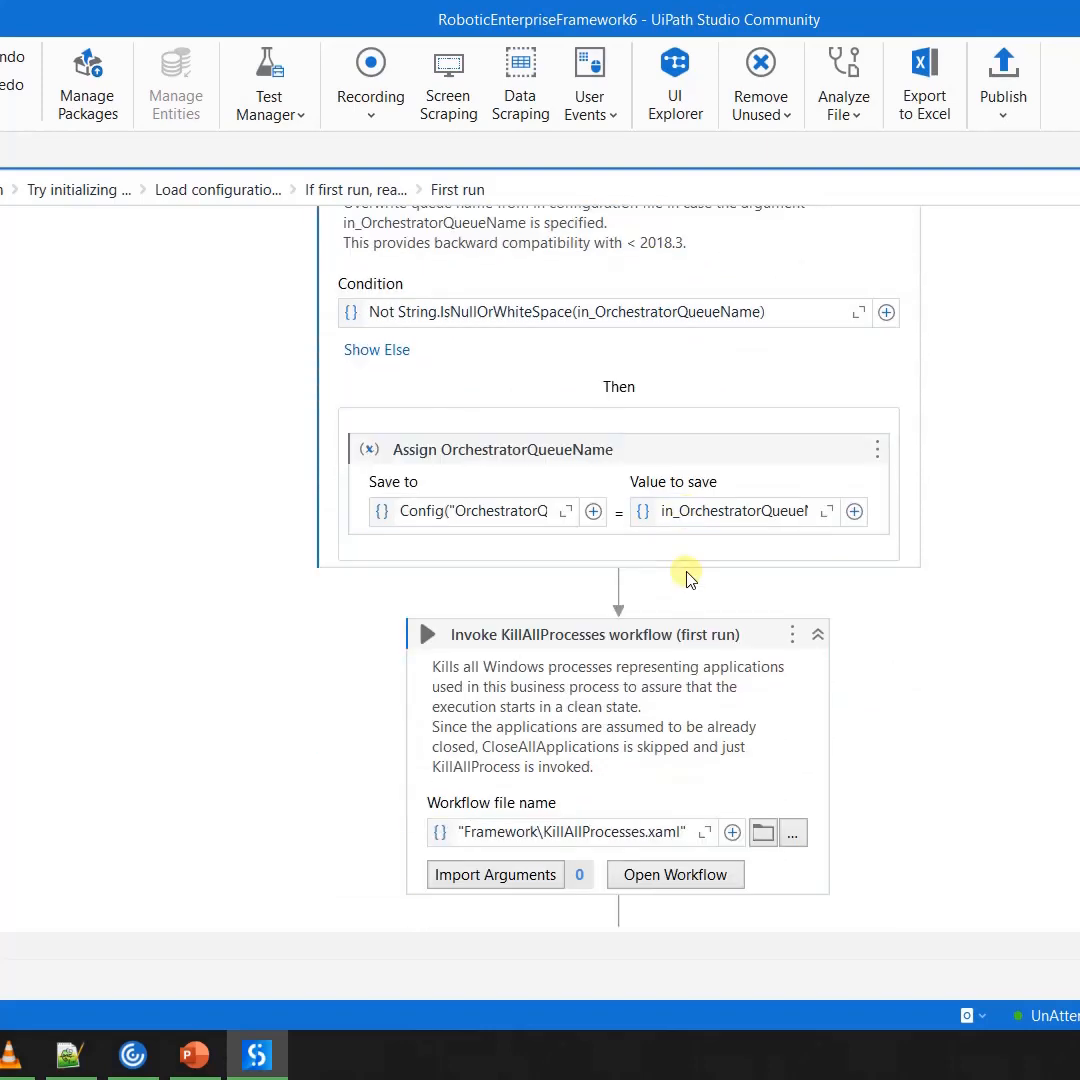
{"action": "scroll", "scroll_direction": "down", "scroll_amount": 3}
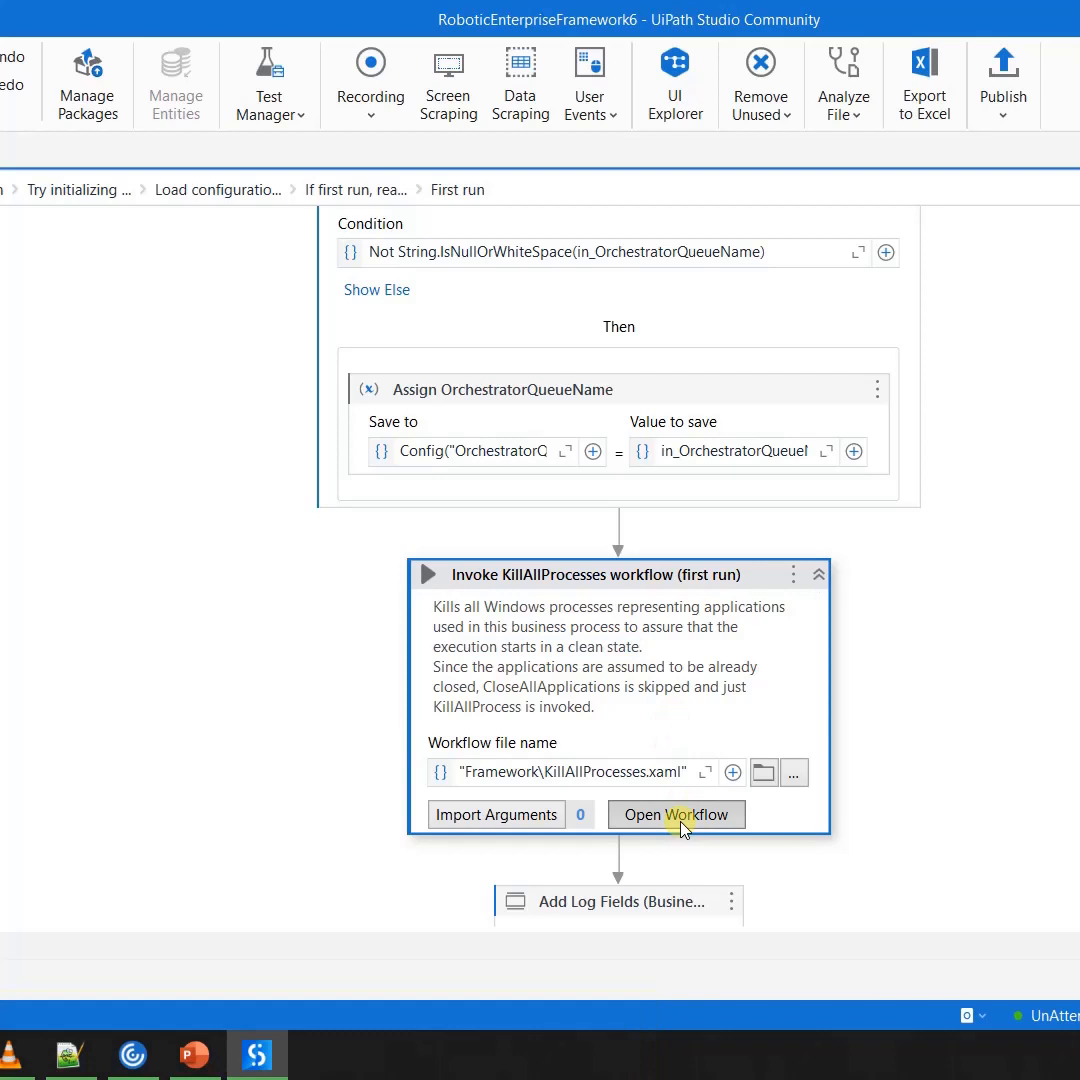
View the KillAllProcesses workflow with its trace-level 'Killing processes...' Log message activity
{"action": "left_click", "coordinate": [676, 814]}
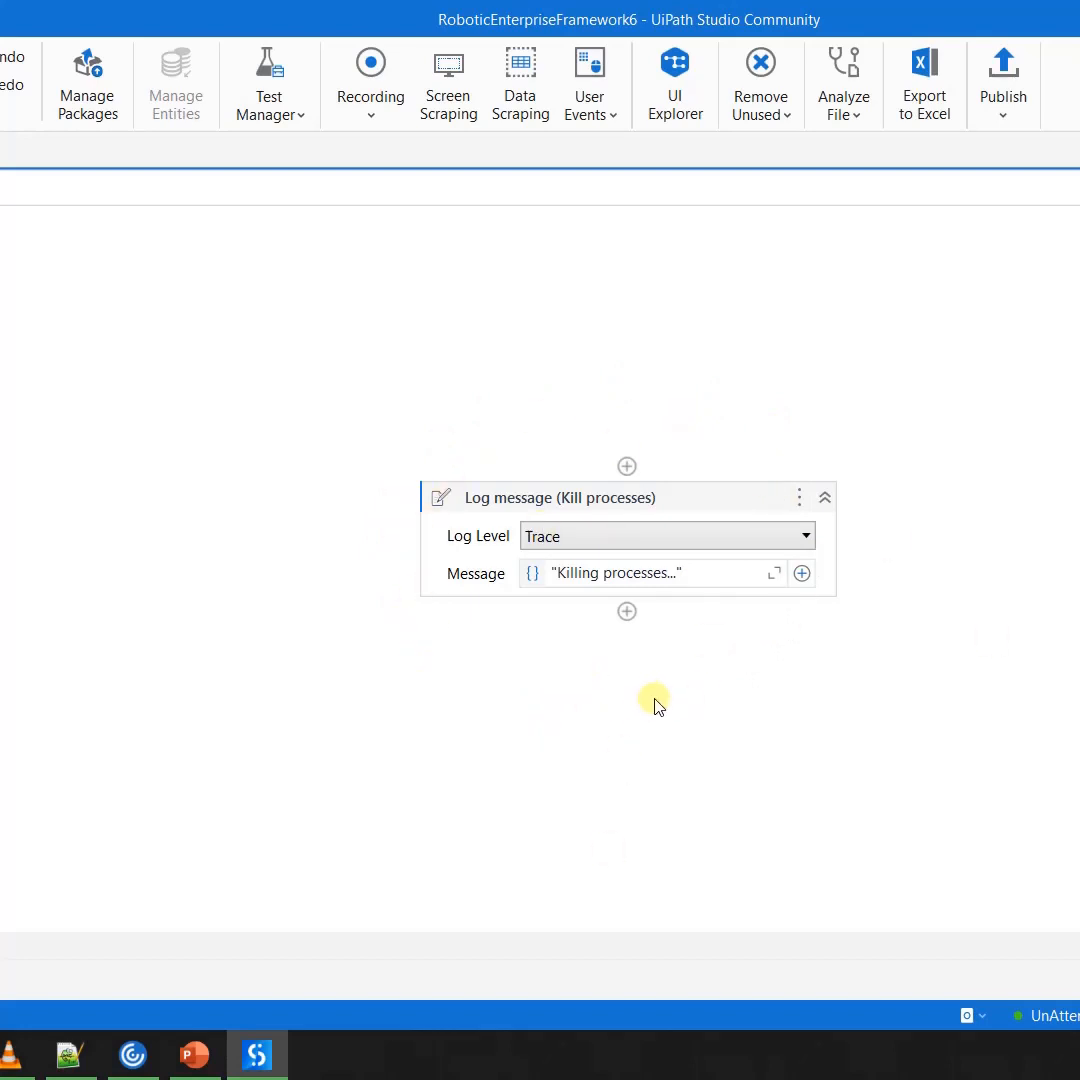
{"action": "mouse_move", "coordinate": [612, 684]}
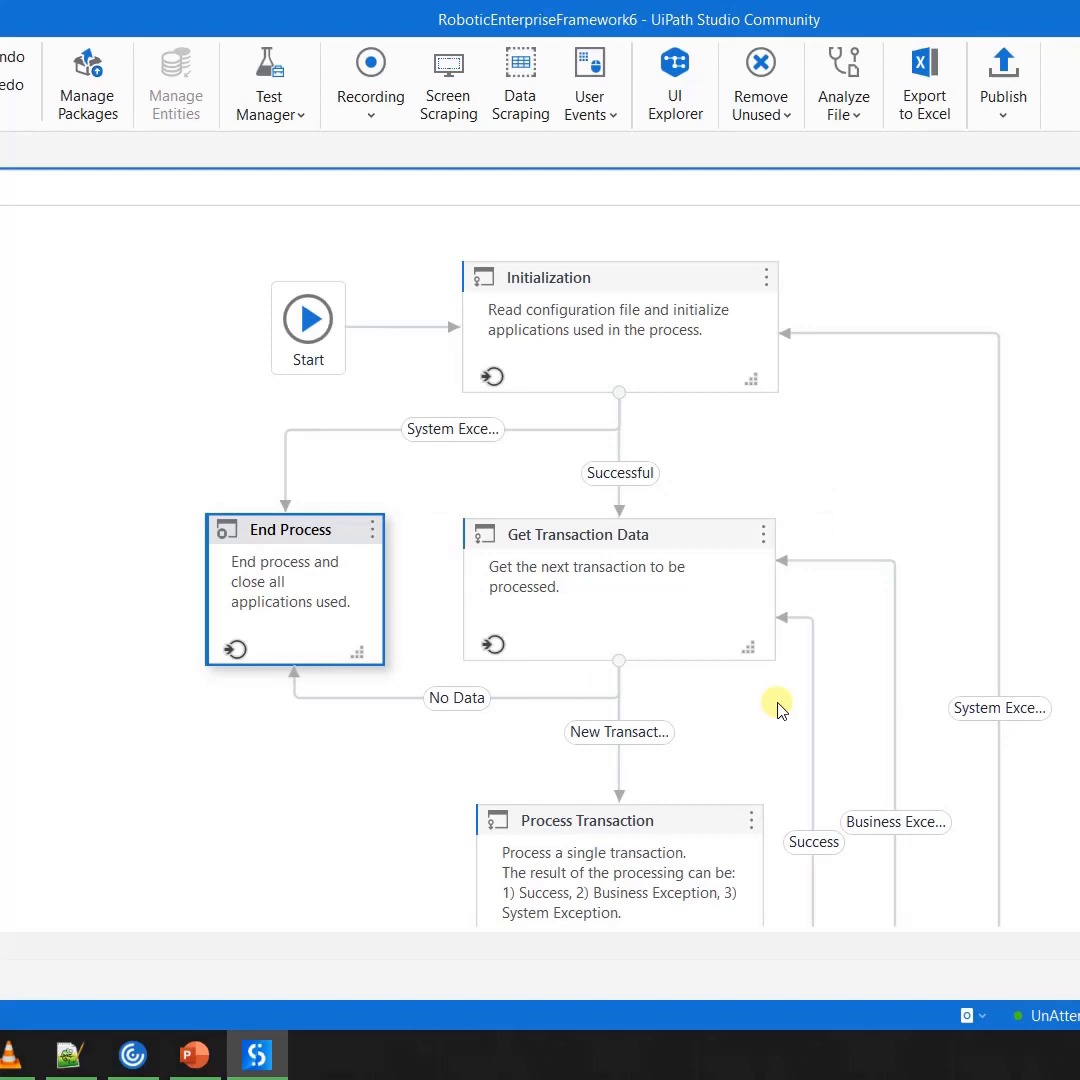
{"action": "mouse_move", "coordinate": [736, 272]}
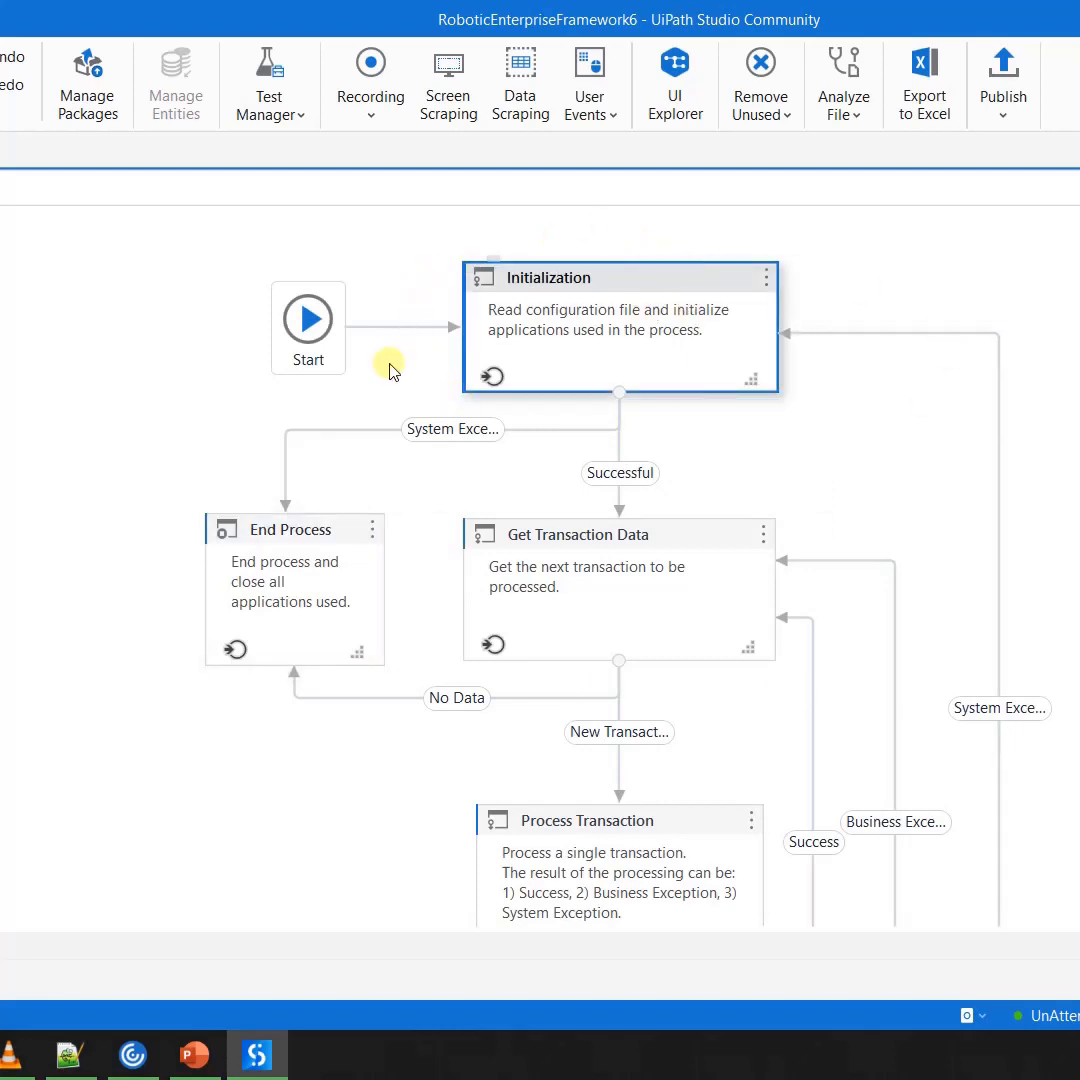
{"action": "mouse_move", "coordinate": [722, 376]}
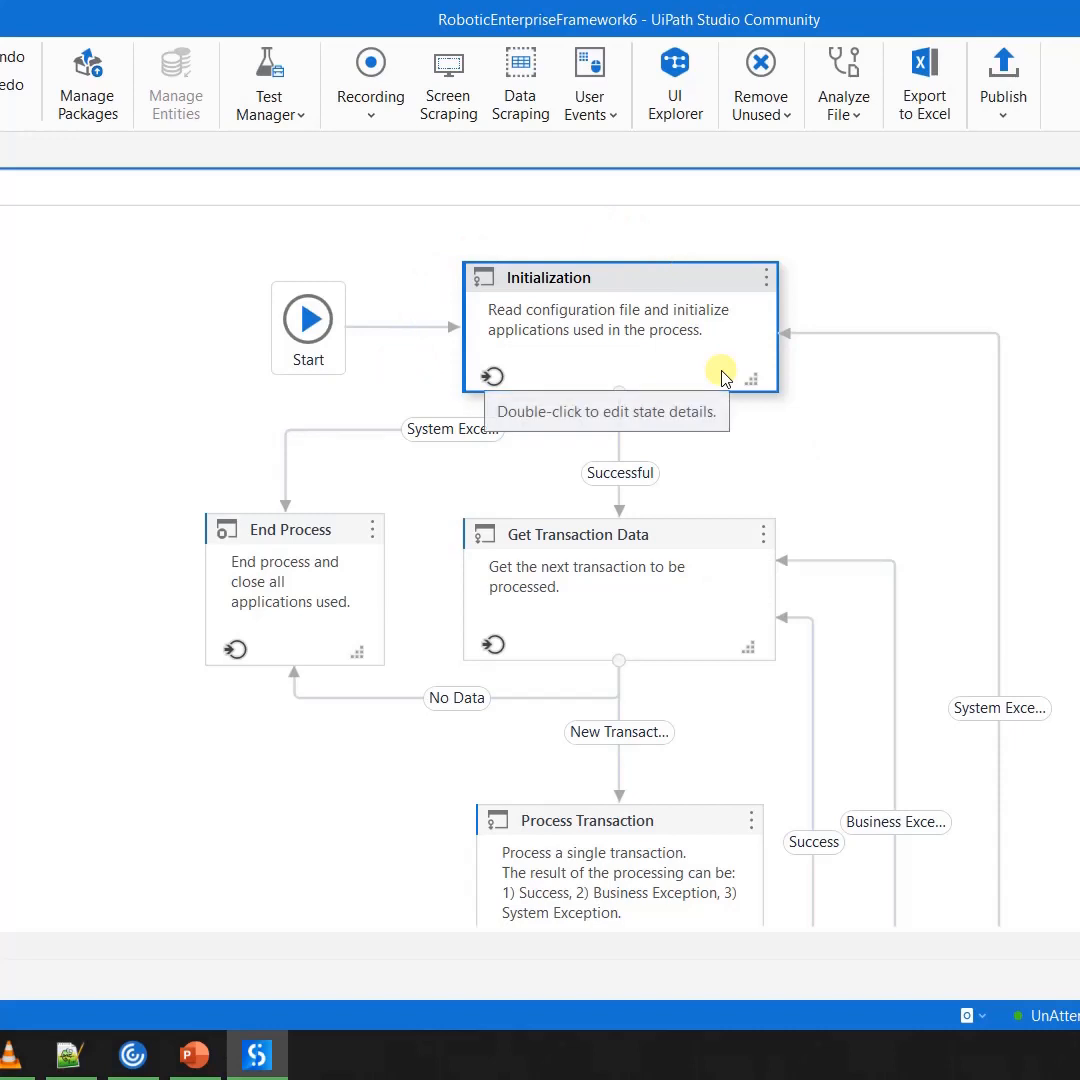
{"action": "mouse_move", "coordinate": [564, 372]}
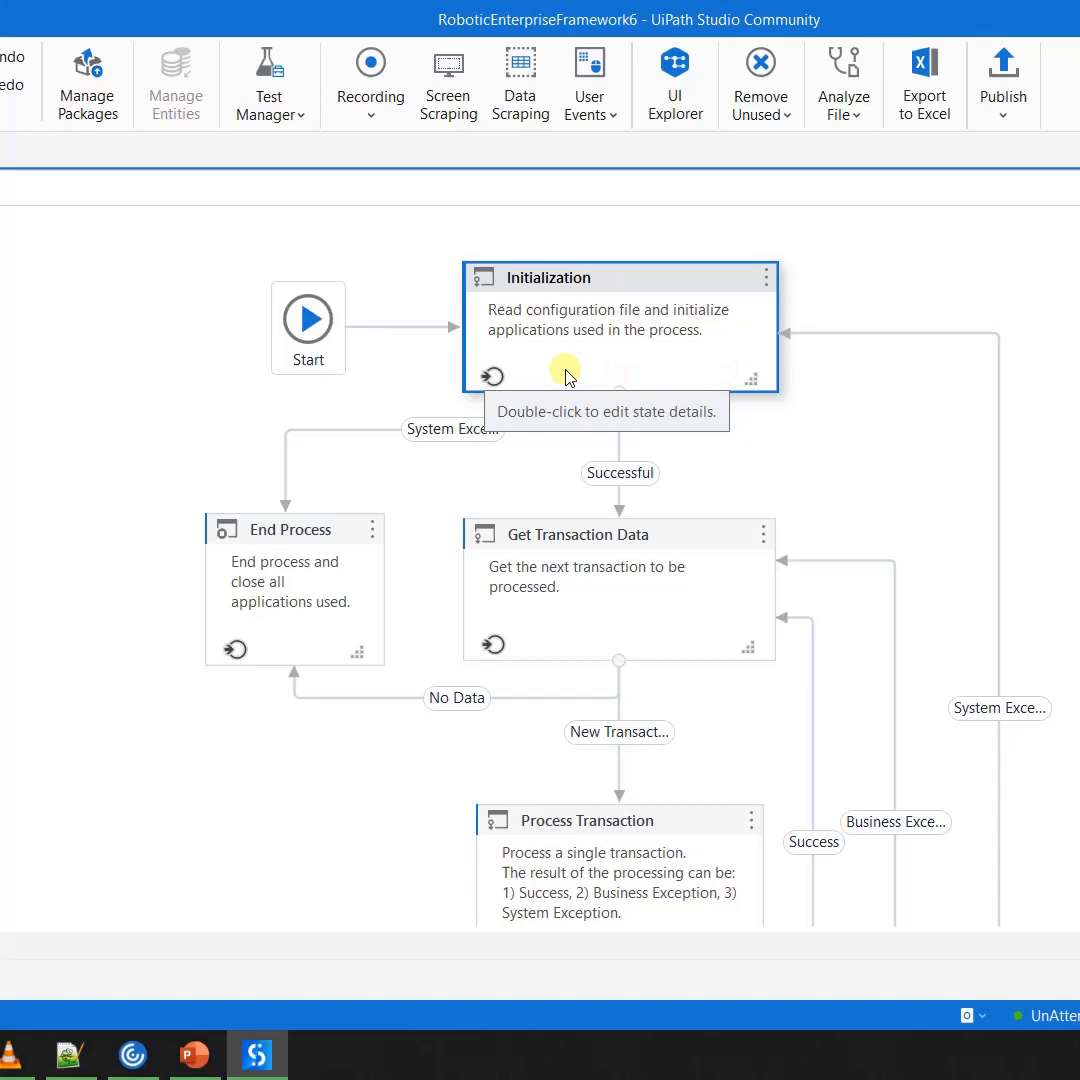
{"action": "left_click", "coordinate": [290, 528]}
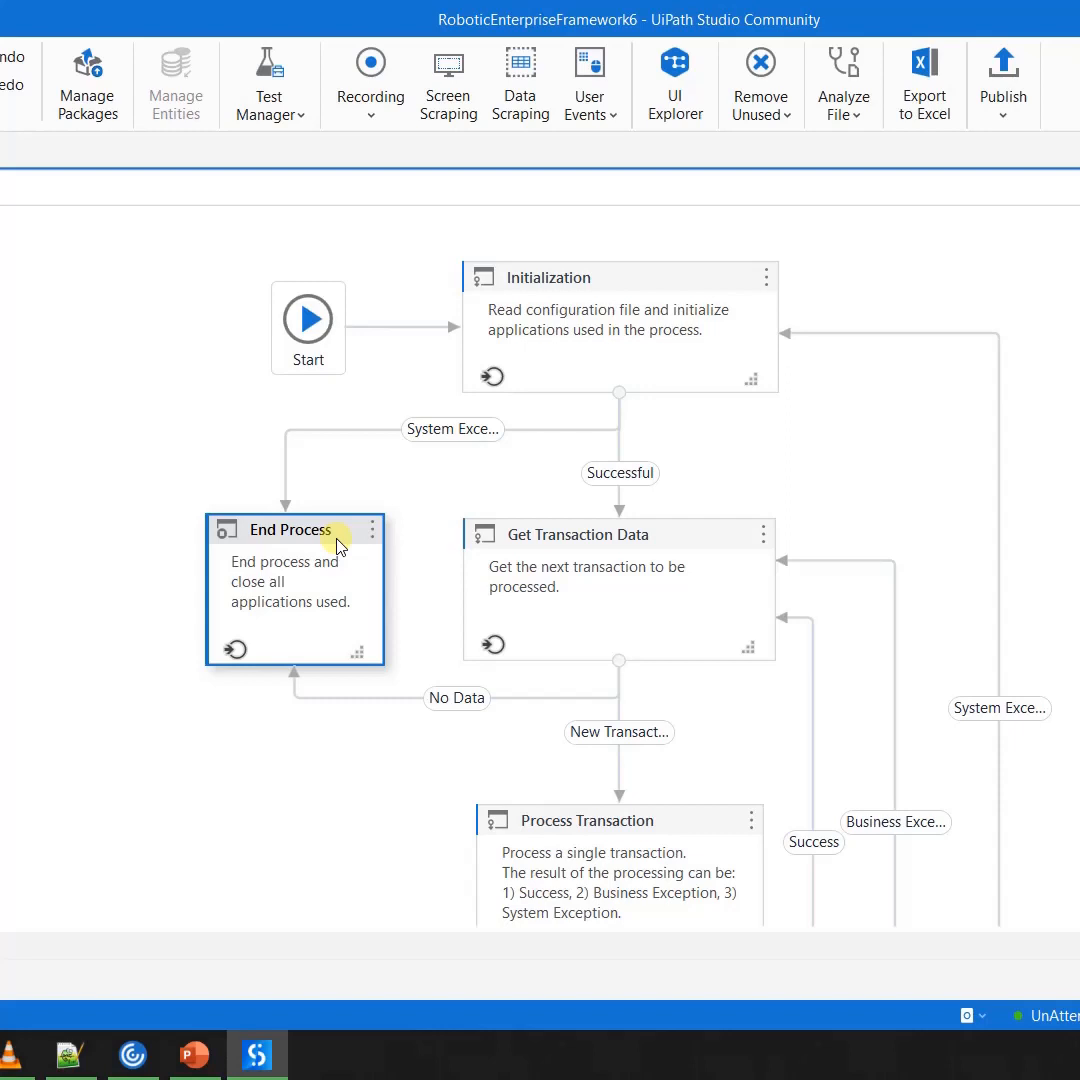
{"action": "mouse_move", "coordinate": [348, 634]}
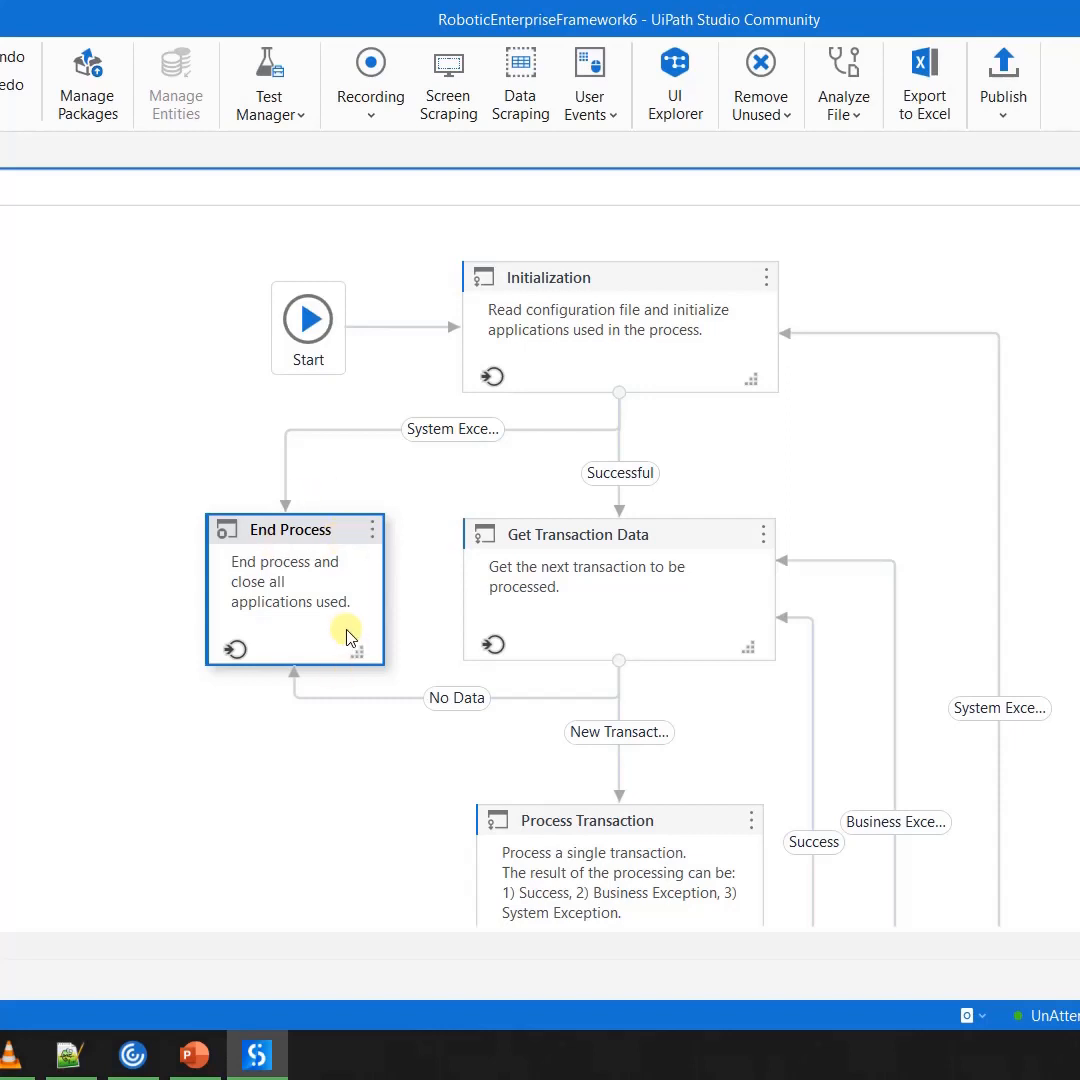
Enter End Process showing its Try block invoking CloseAllApplications, then launch Task Manager from the taskbar
{"action": "double_click", "coordinate": [292, 528]}
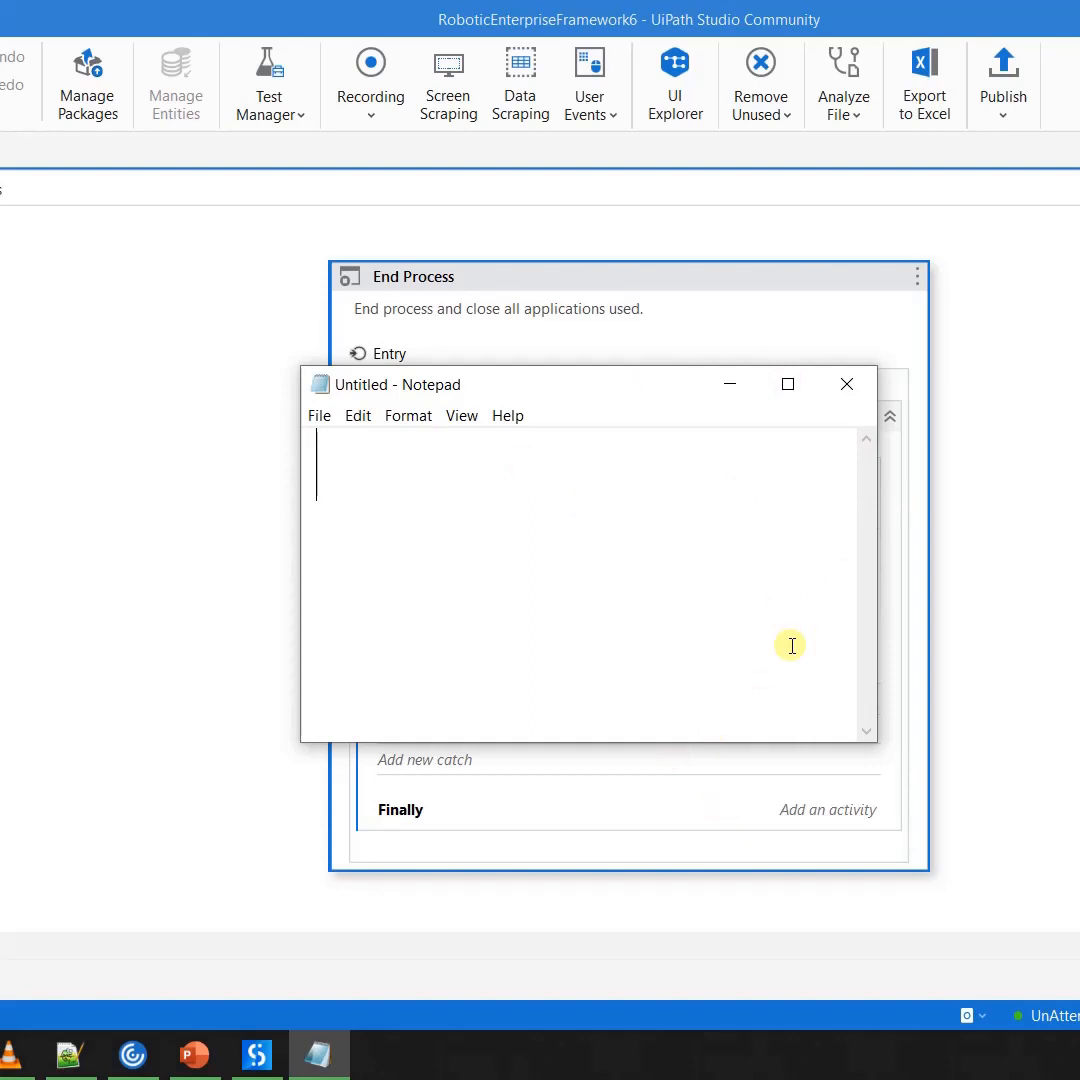
{"action": "mouse_move", "coordinate": [732, 560]}
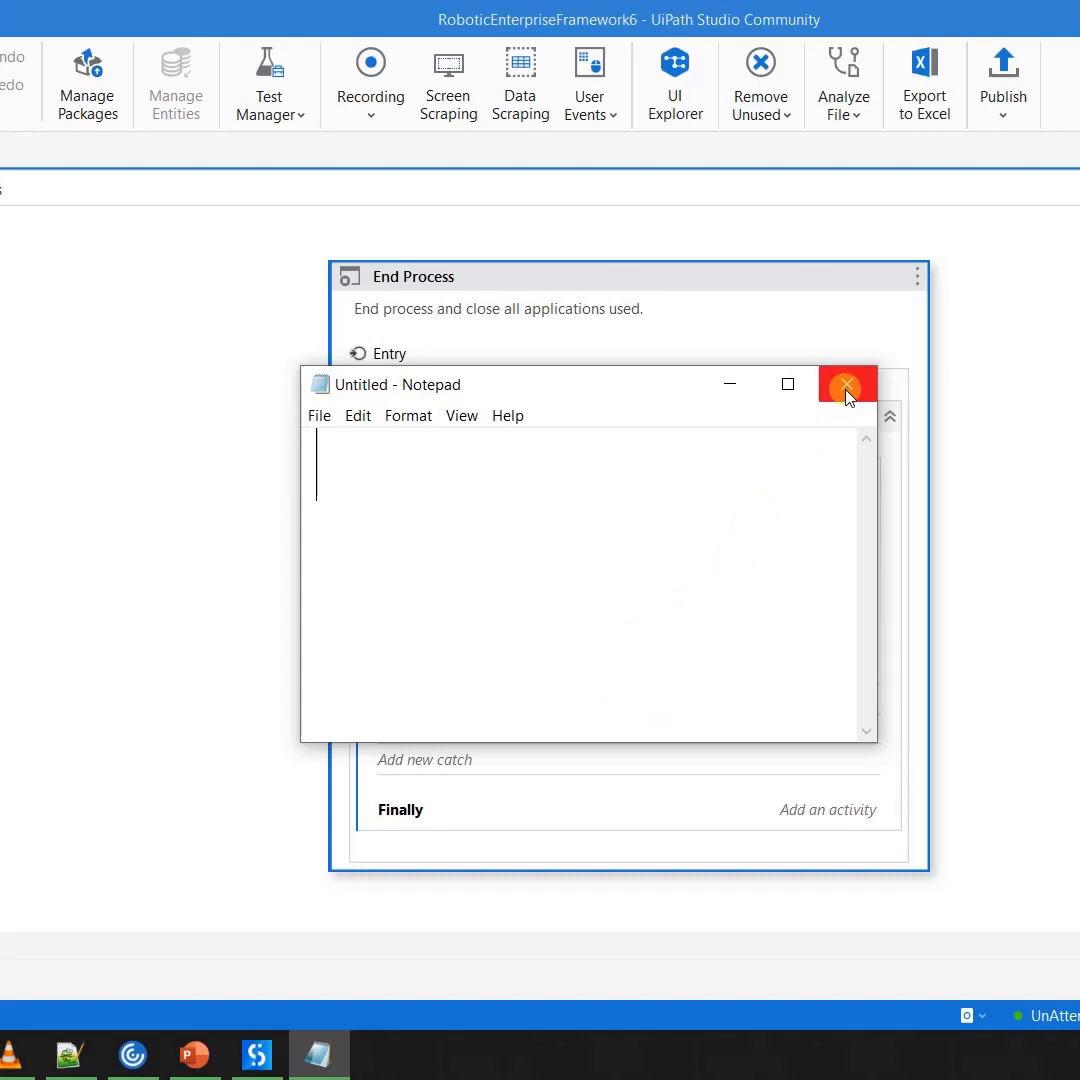
{"action": "right_click", "coordinate": [432, 1050]}
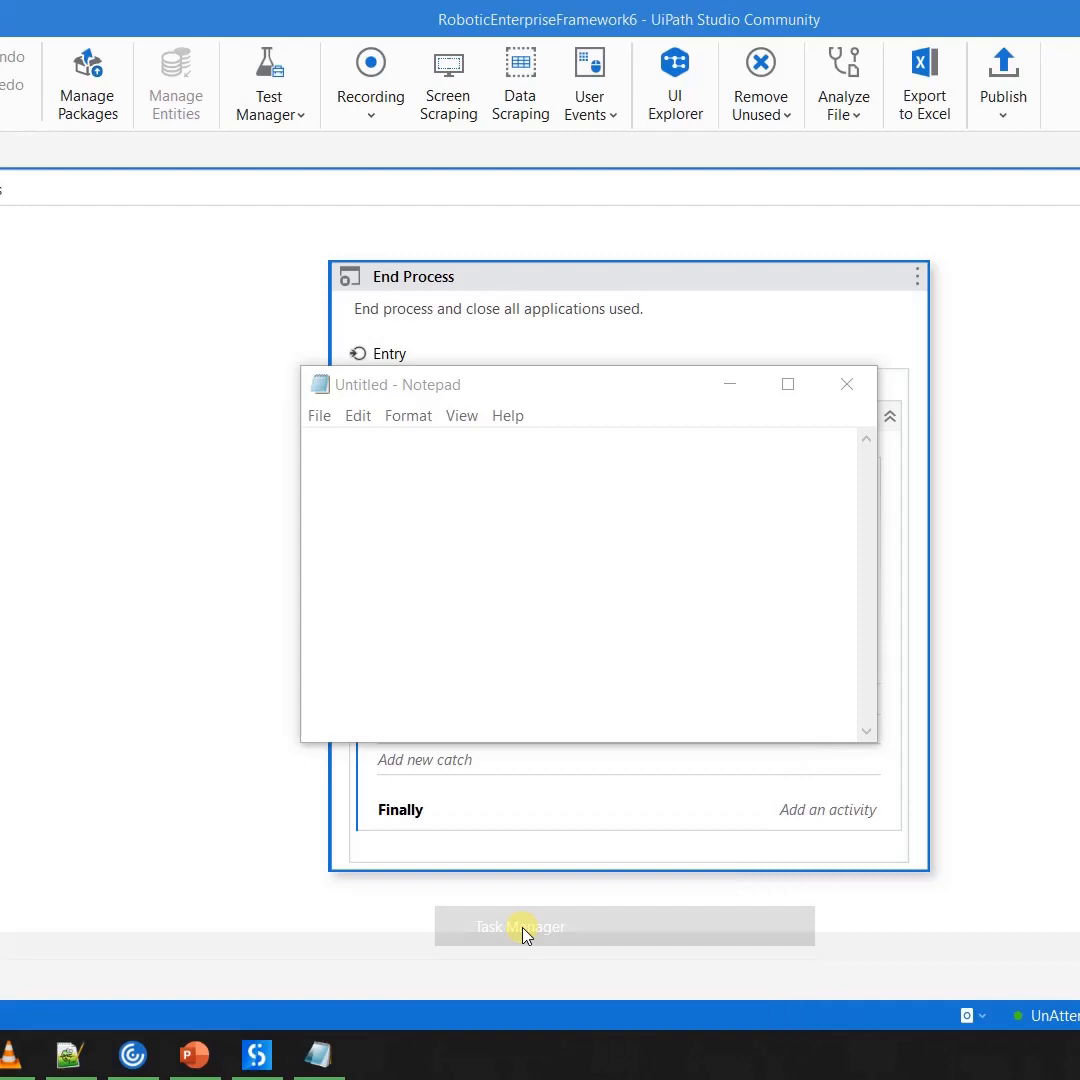
{"action": "left_click", "coordinate": [524, 924]}
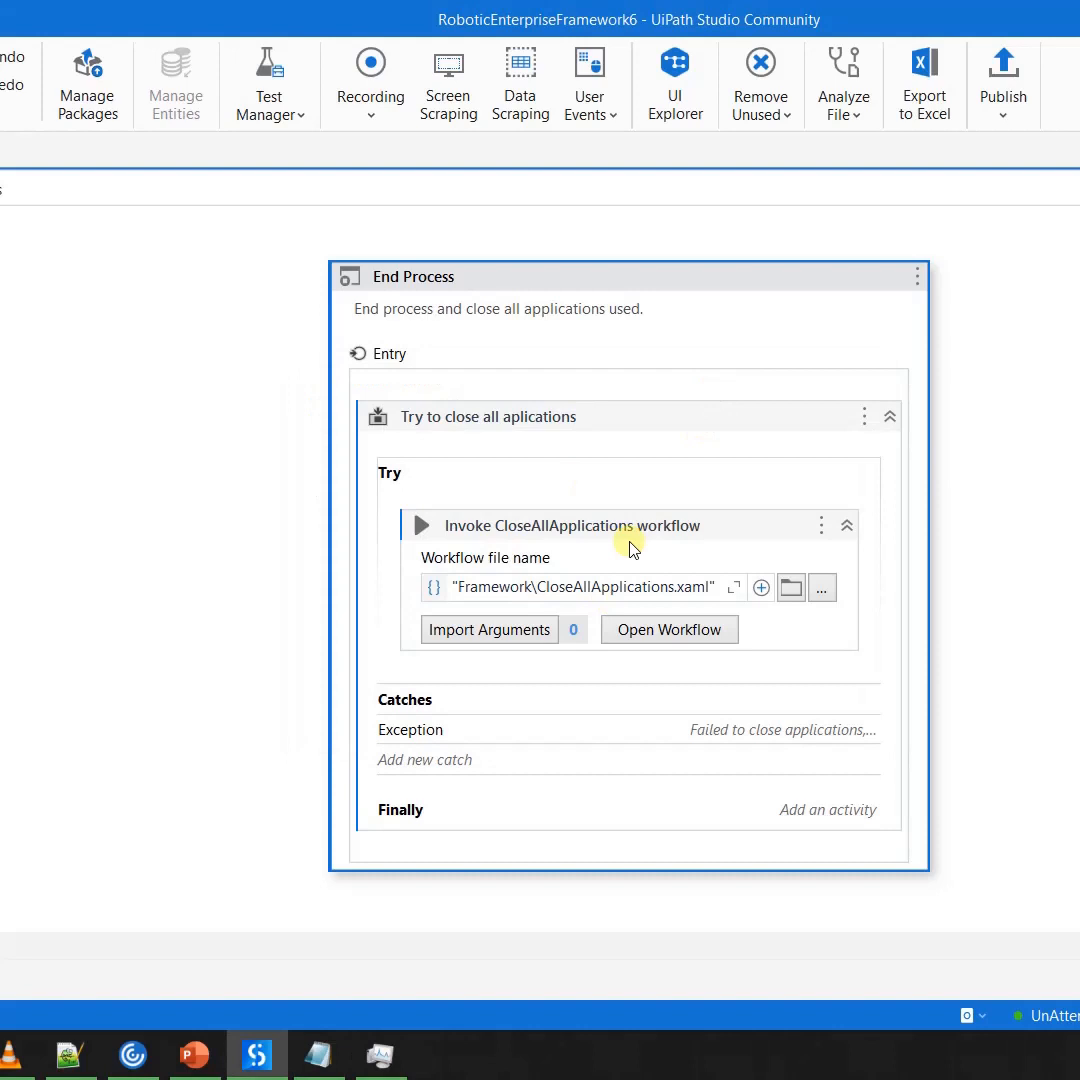
{"action": "mouse_move", "coordinate": [500, 510]}
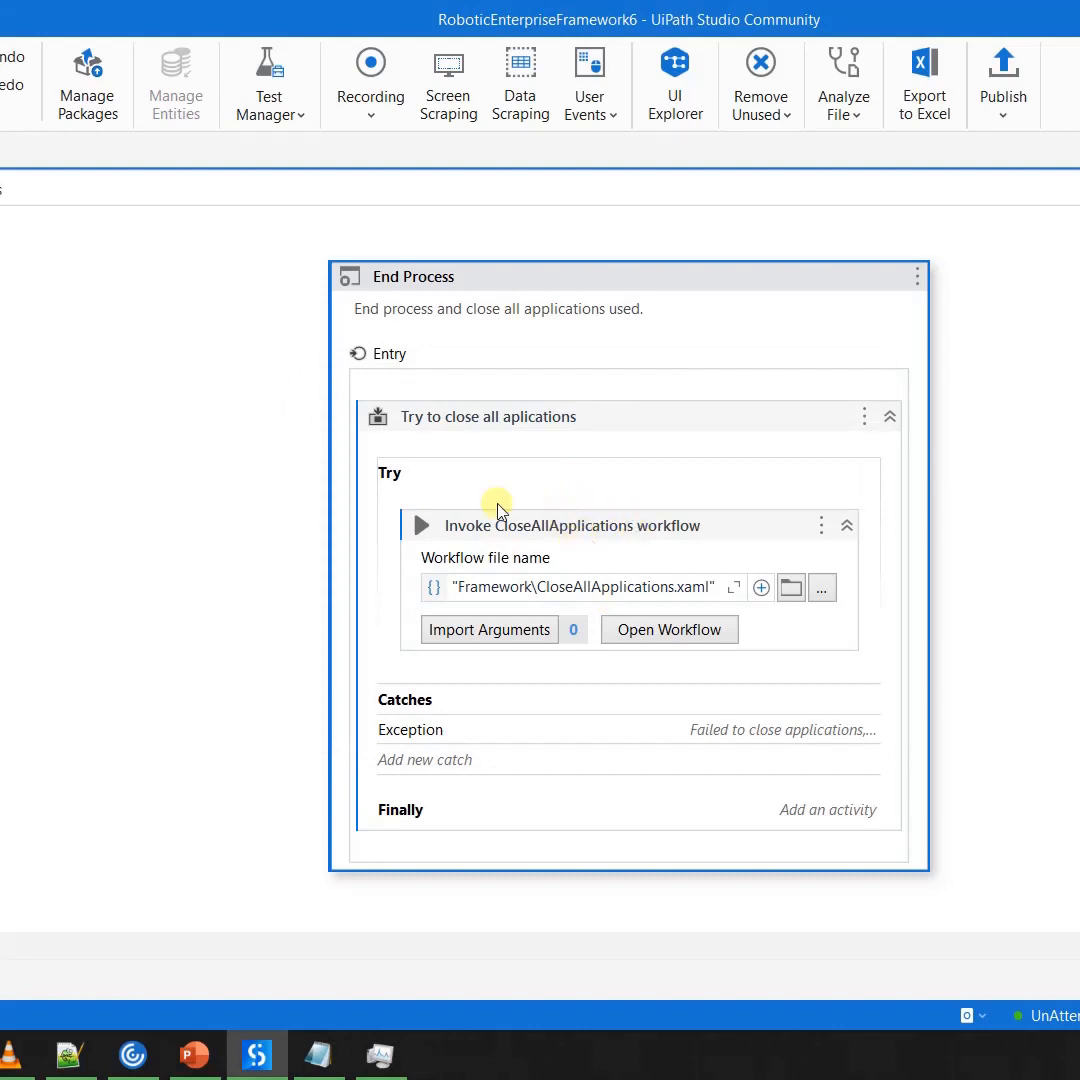
Bring the untitled Notepad window forward and close it
{"action": "left_click", "coordinate": [318, 1056]}
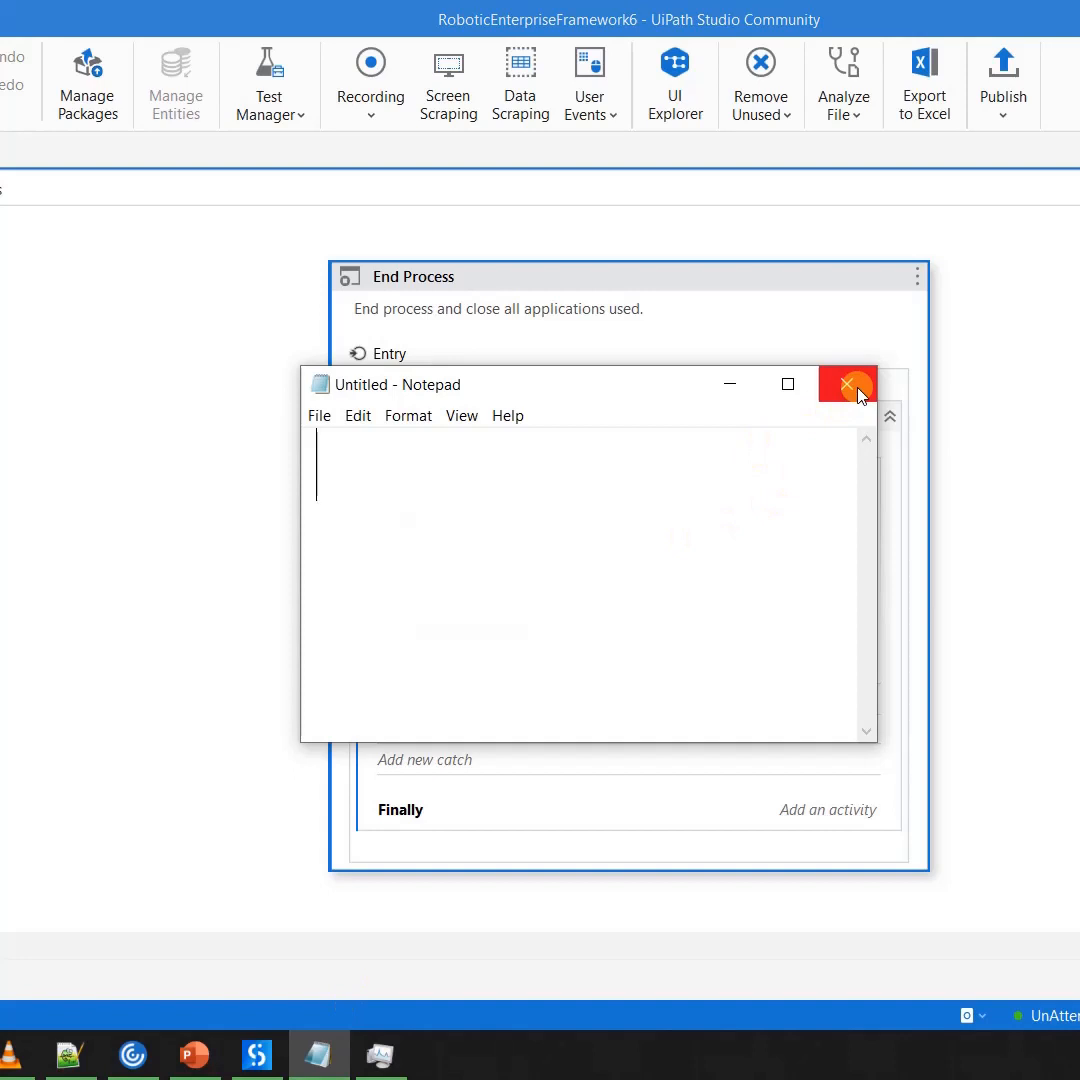
{"action": "left_click", "coordinate": [848, 384]}
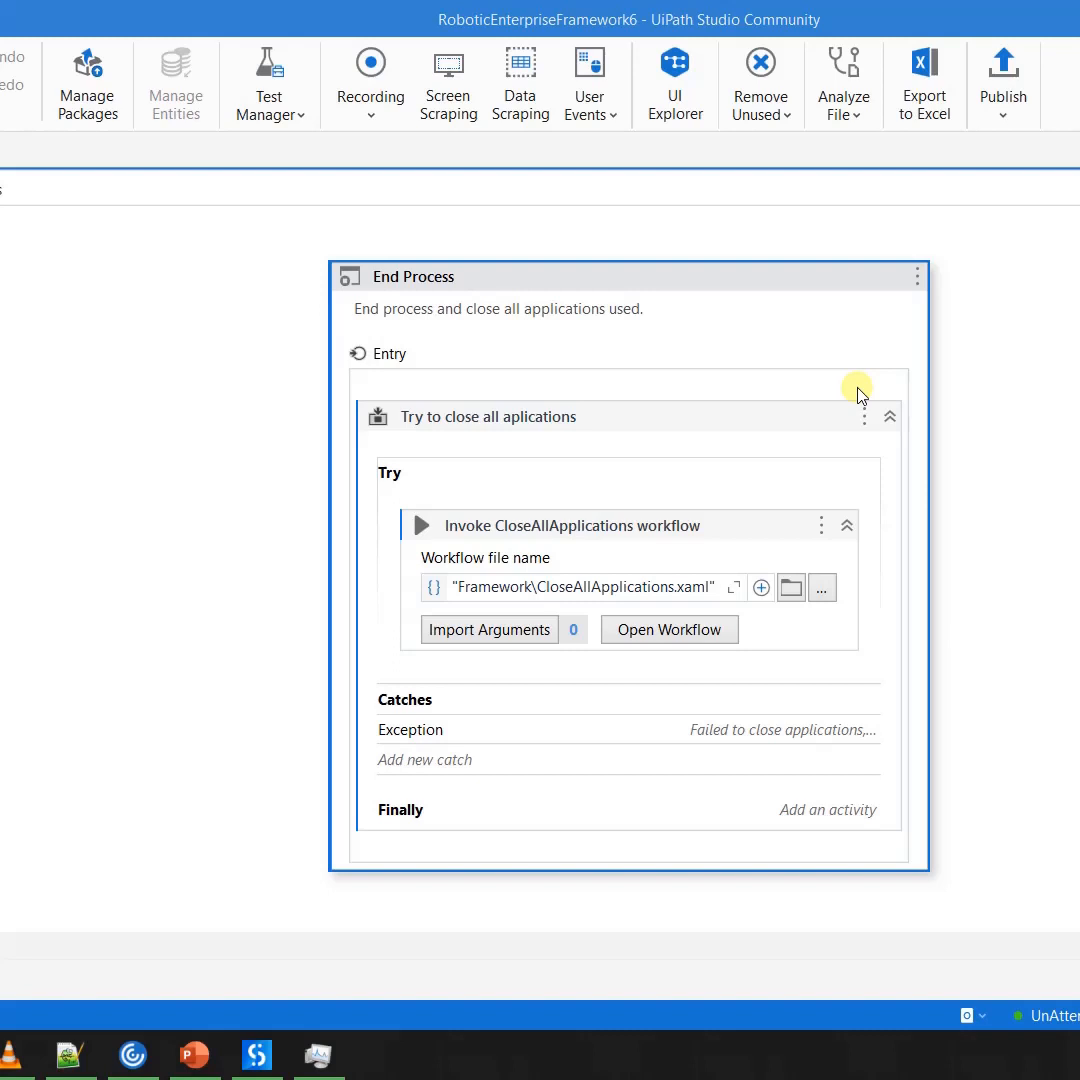
{"action": "mouse_move", "coordinate": [446, 510]}
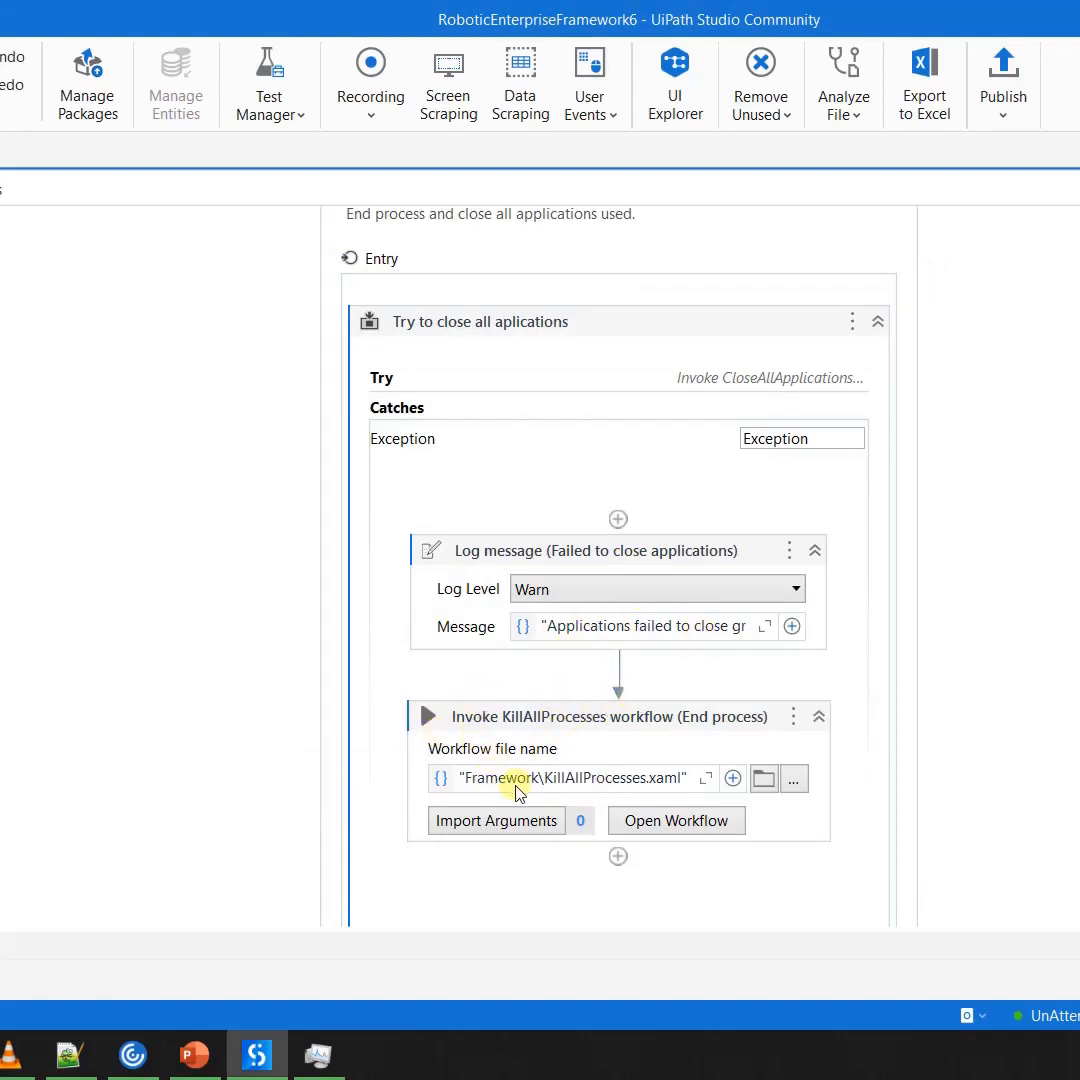
{"action": "mouse_move", "coordinate": [630, 778]}
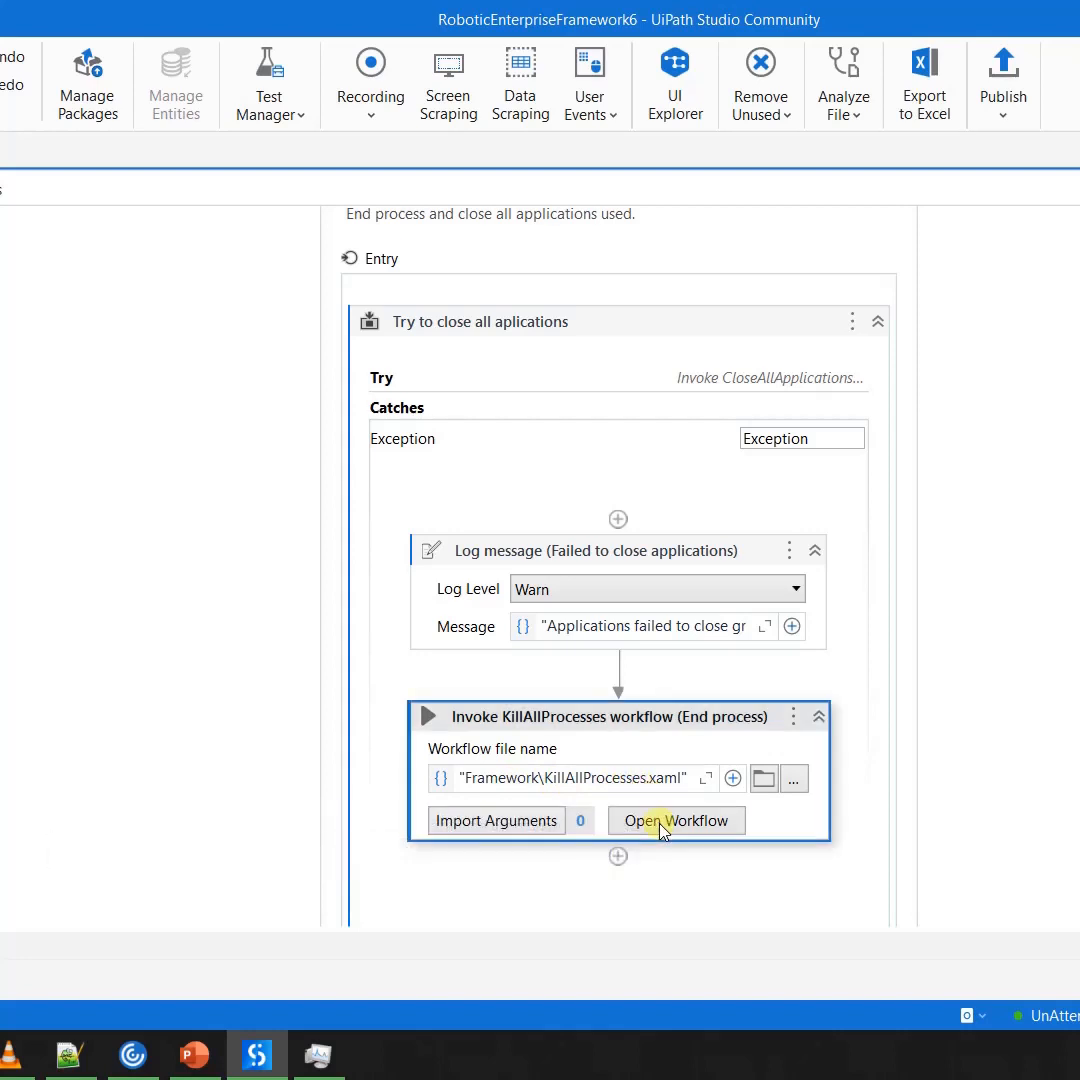
View the KillAllProcesses workflow invoked by End Process's catch, then return to the Main state machine
{"action": "left_click", "coordinate": [676, 820]}
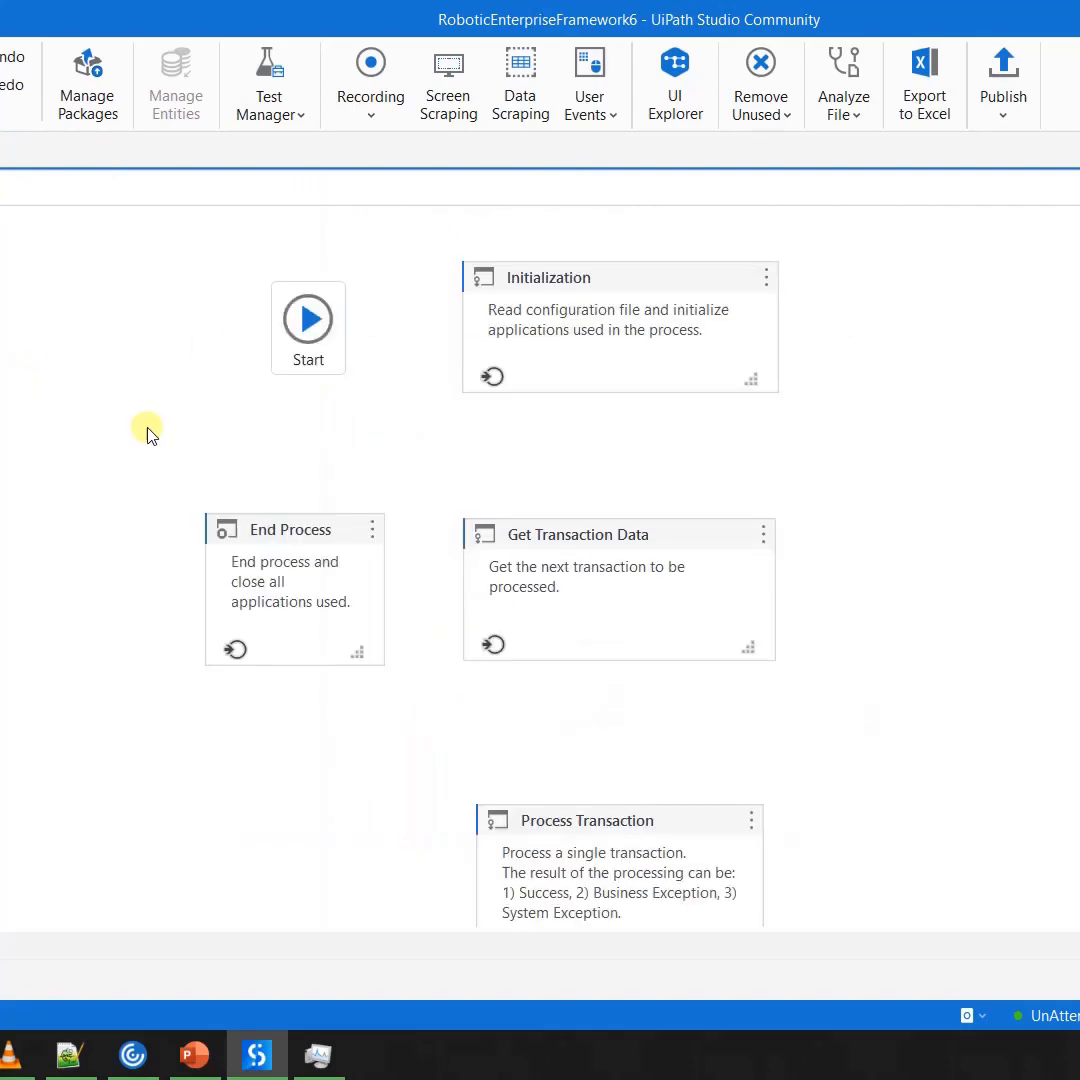
{"action": "left_click", "coordinate": [294, 528]}
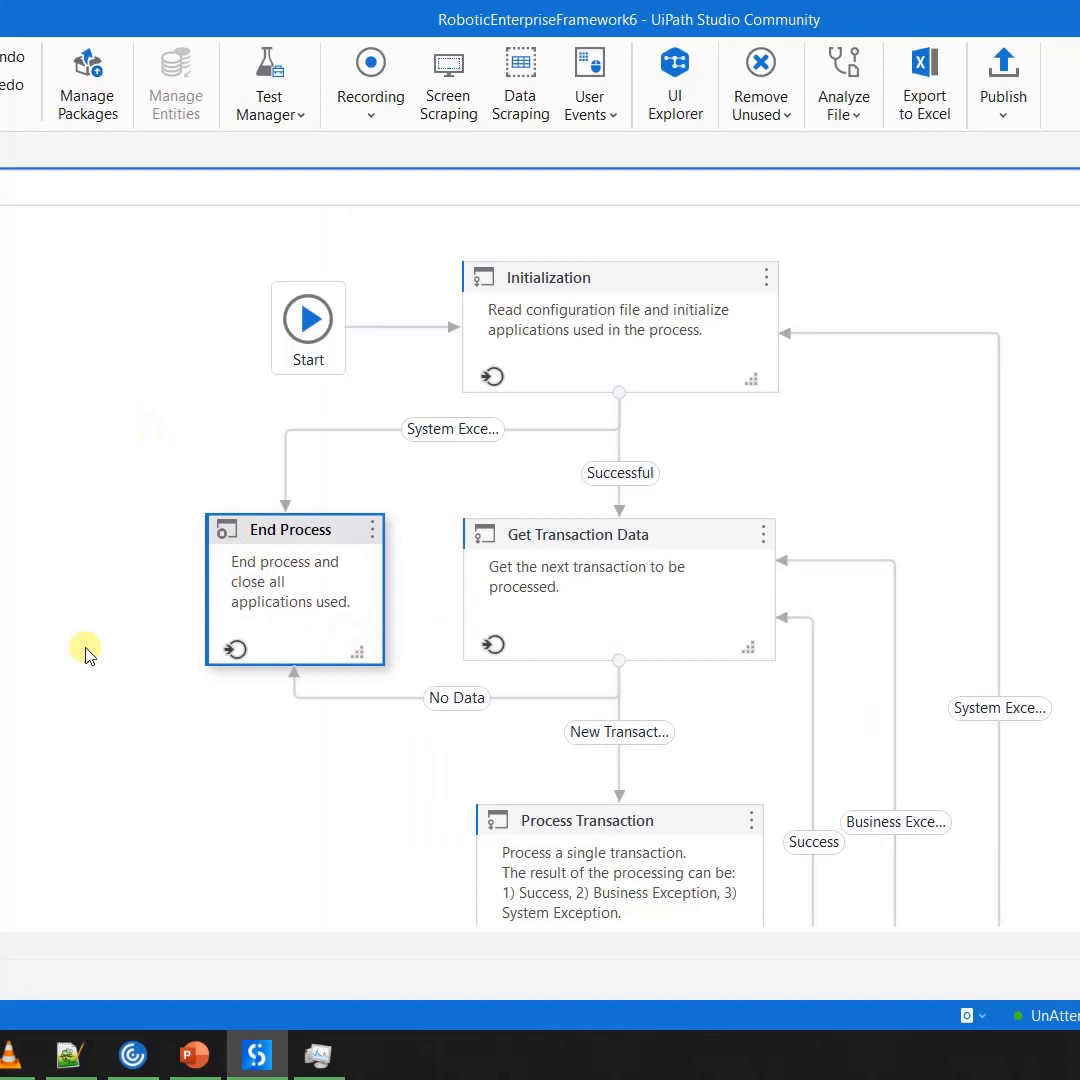